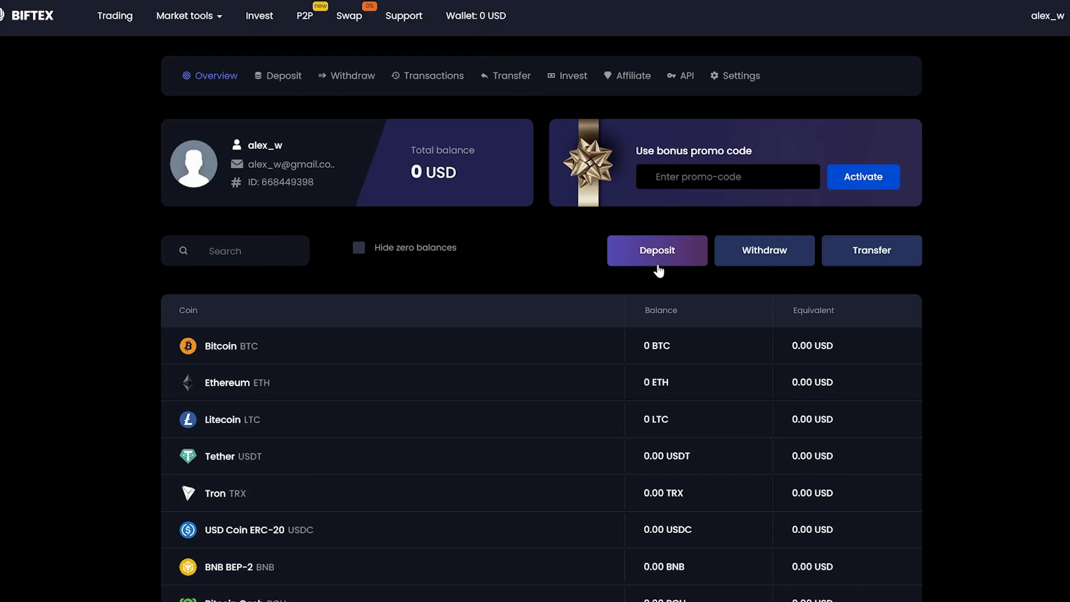
- Copy the BIFTEX Bitcoin deposit address for the Binance BTC withdrawal
click(655, 249)
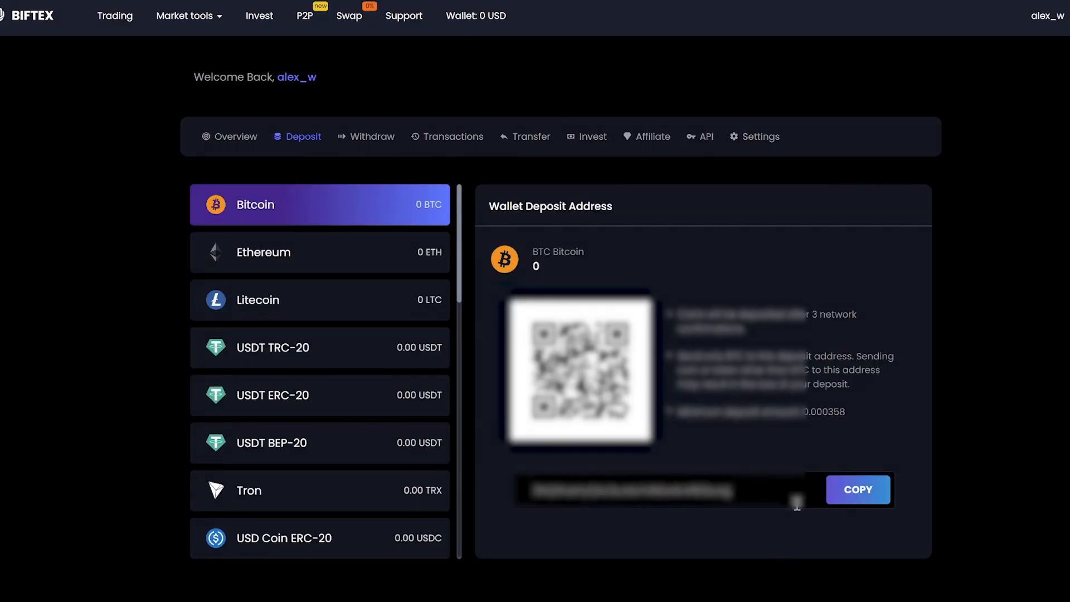
click(858, 489)
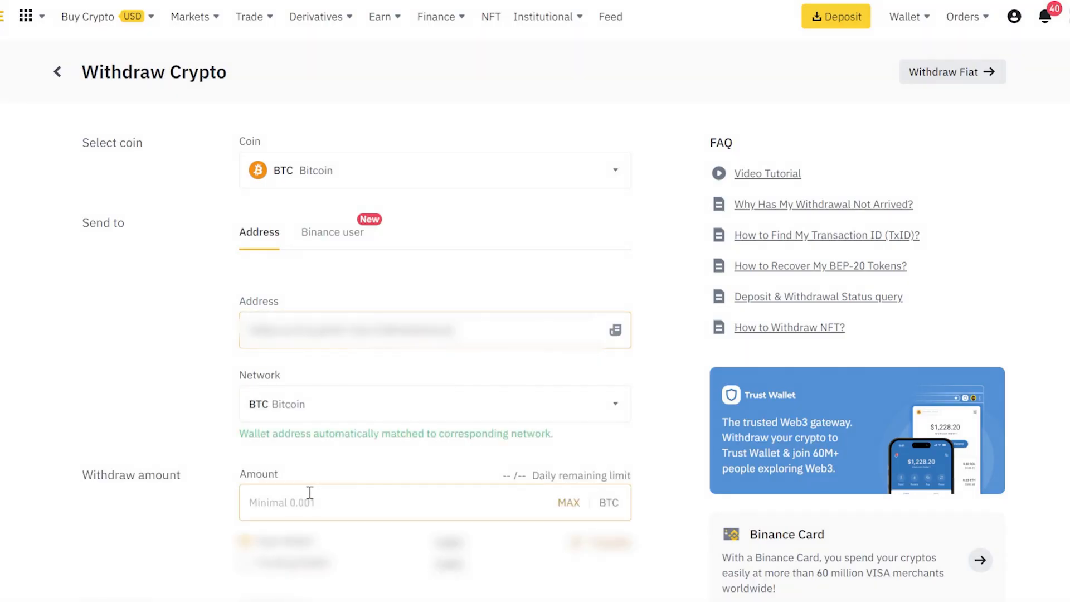
- Check the USD value of 0.2 BTC in the converter
text(0.)
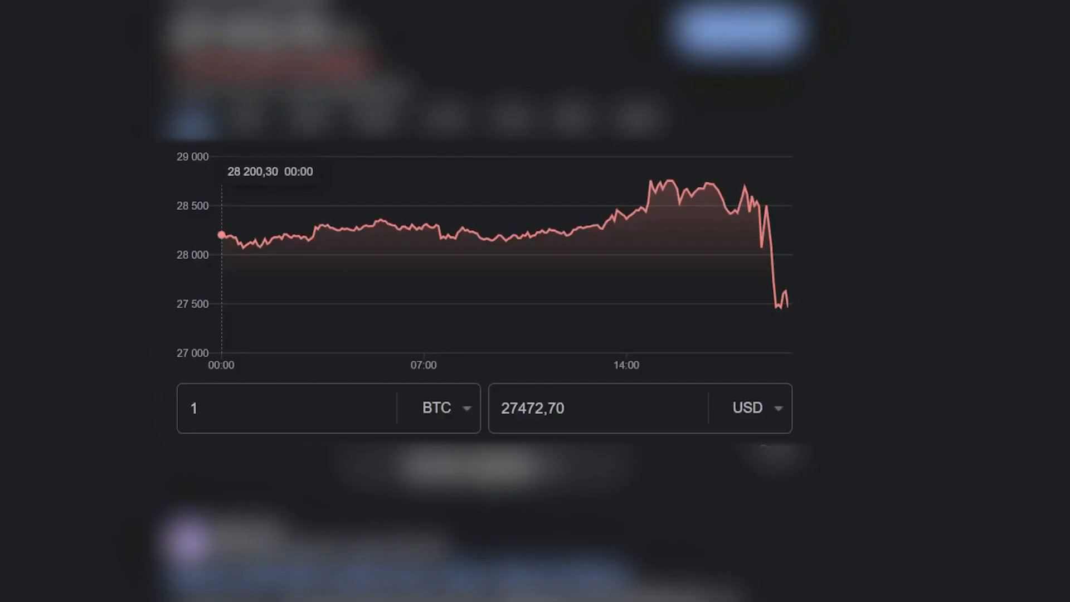
click(286, 408)
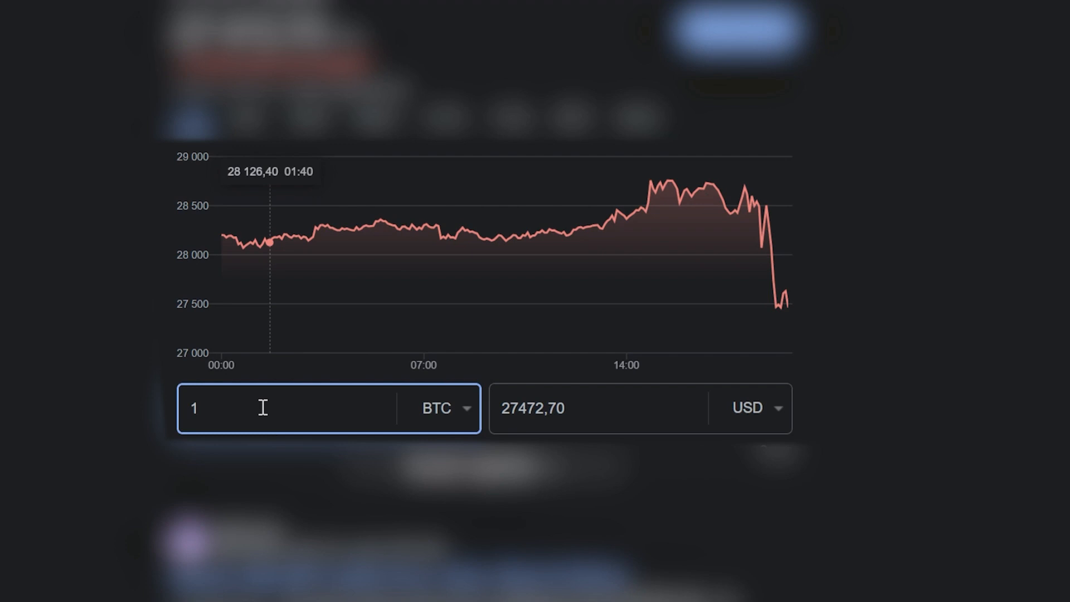
text(0.2)
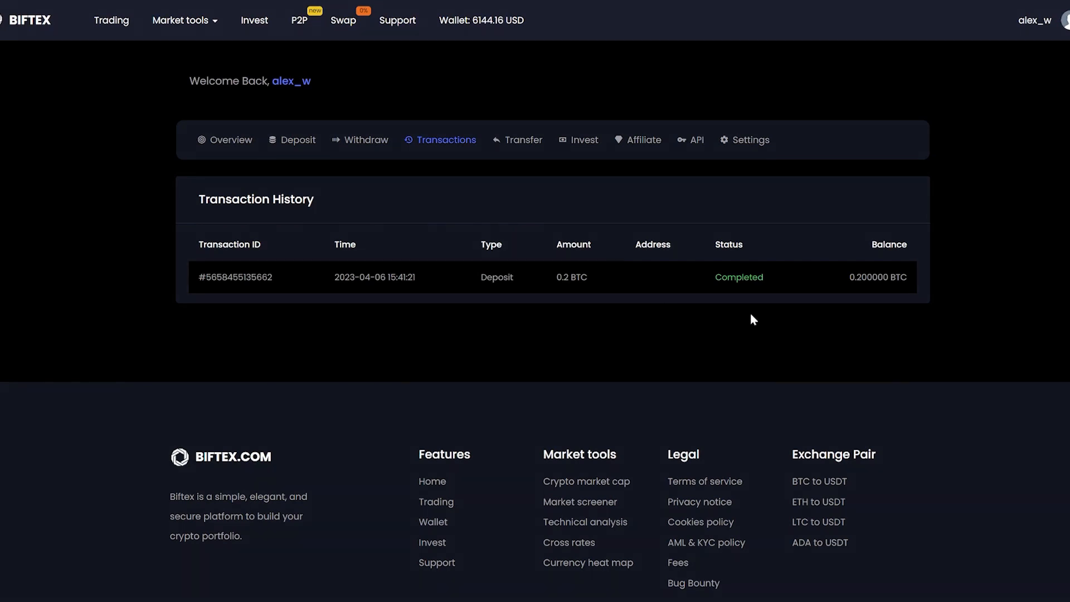
mouse_move(481, 20)
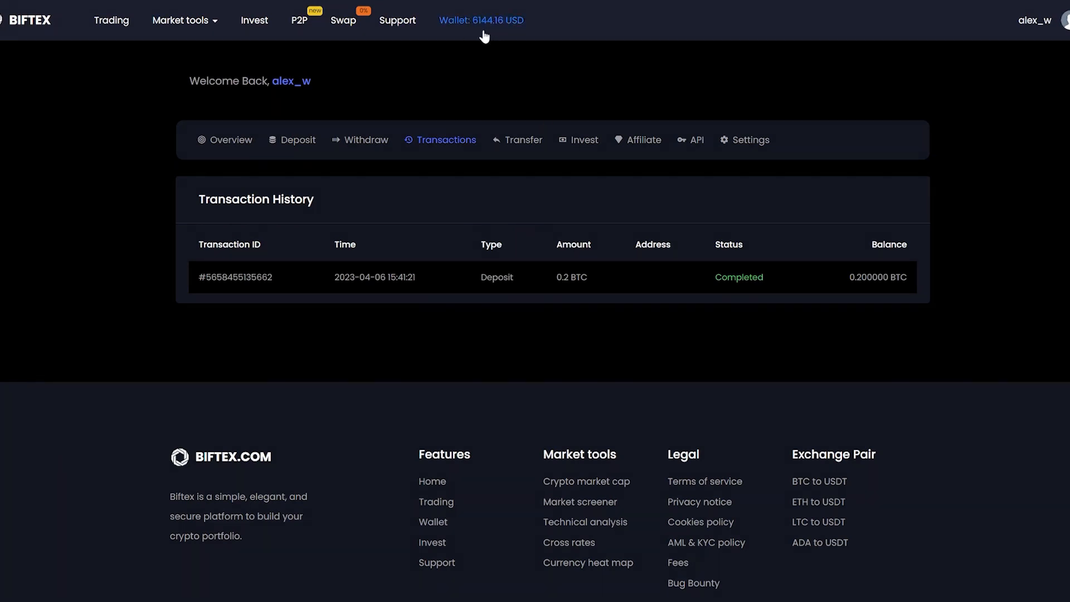
mouse_move(202, 70)
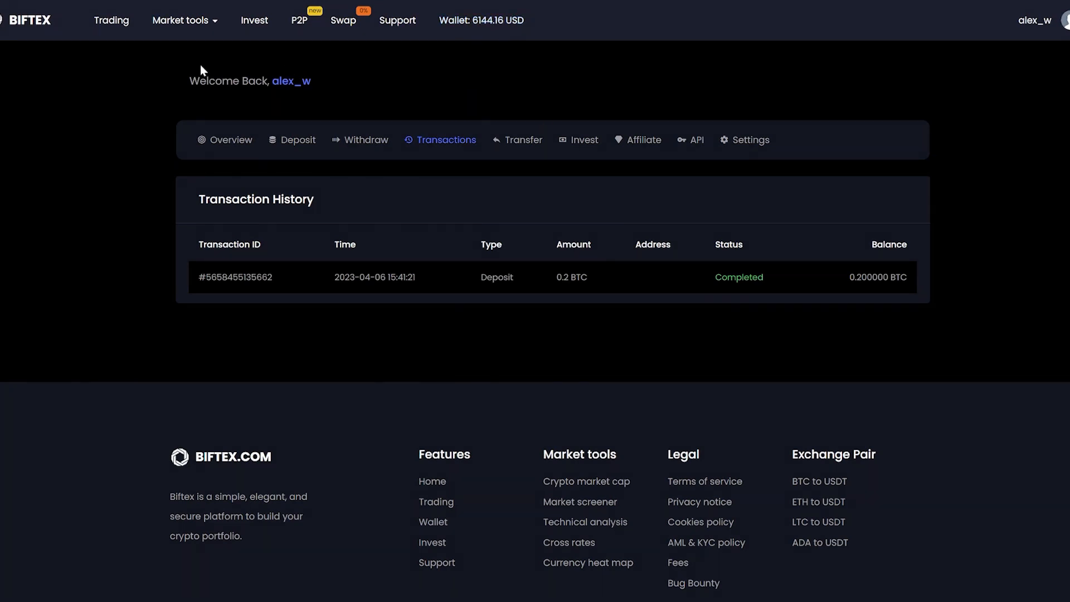
- Go to the BTC/USDT trading page after confirming the 0.2 BTC deposit completed
click(112, 20)
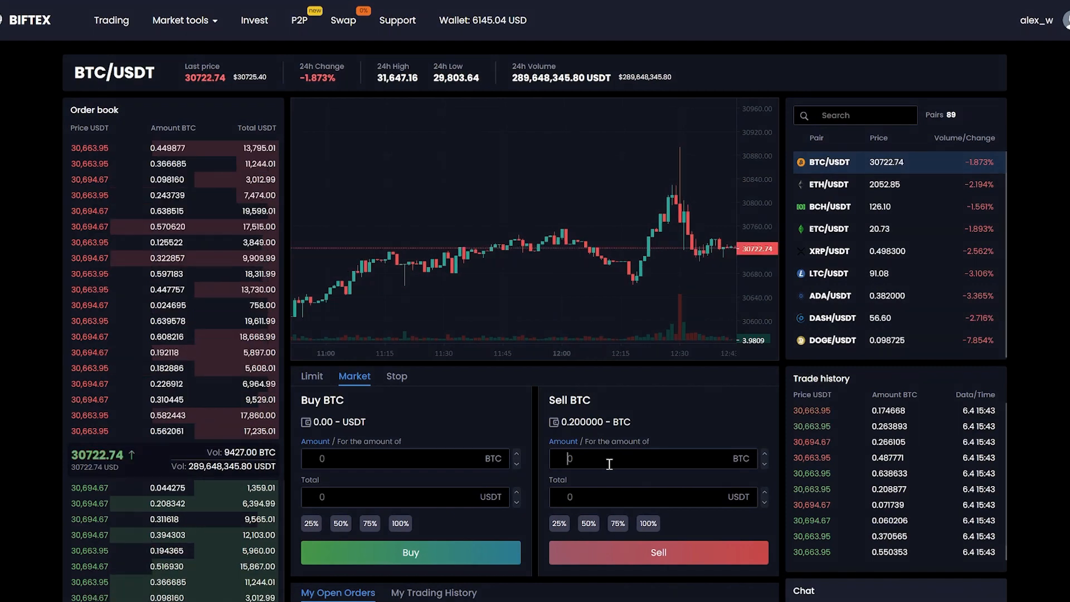
- Sell 0.2 BTC at market for USDT and view the resulting wallet balances
click(646, 524)
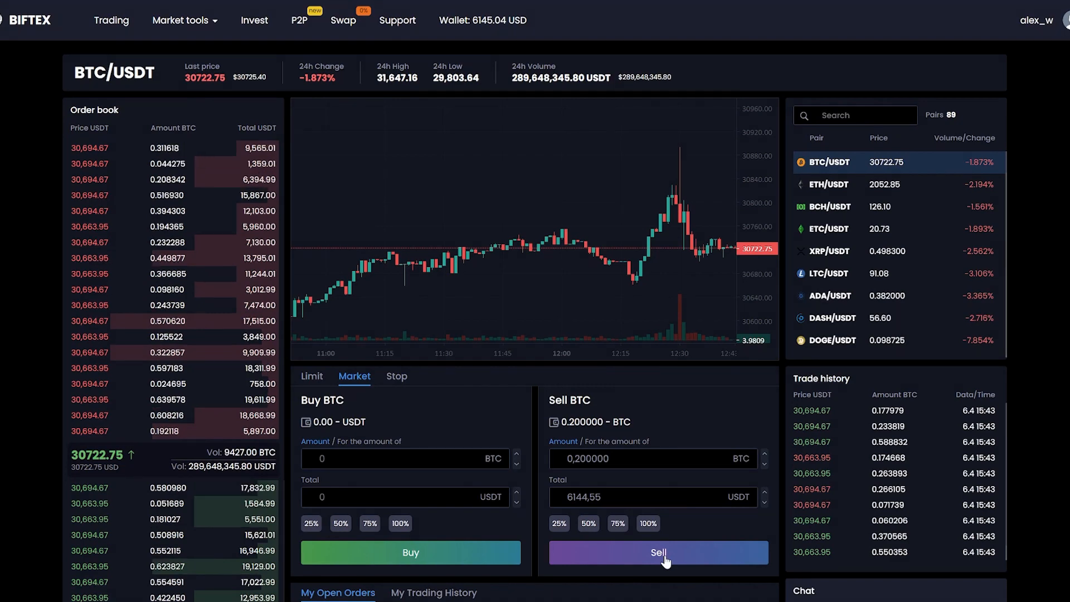
click(657, 552)
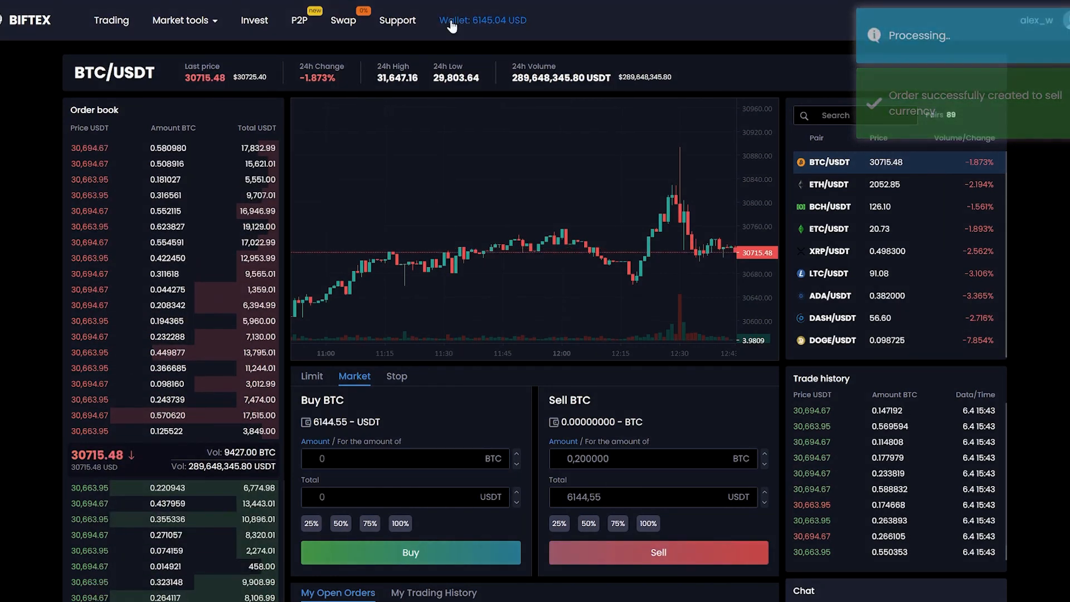
click(481, 20)
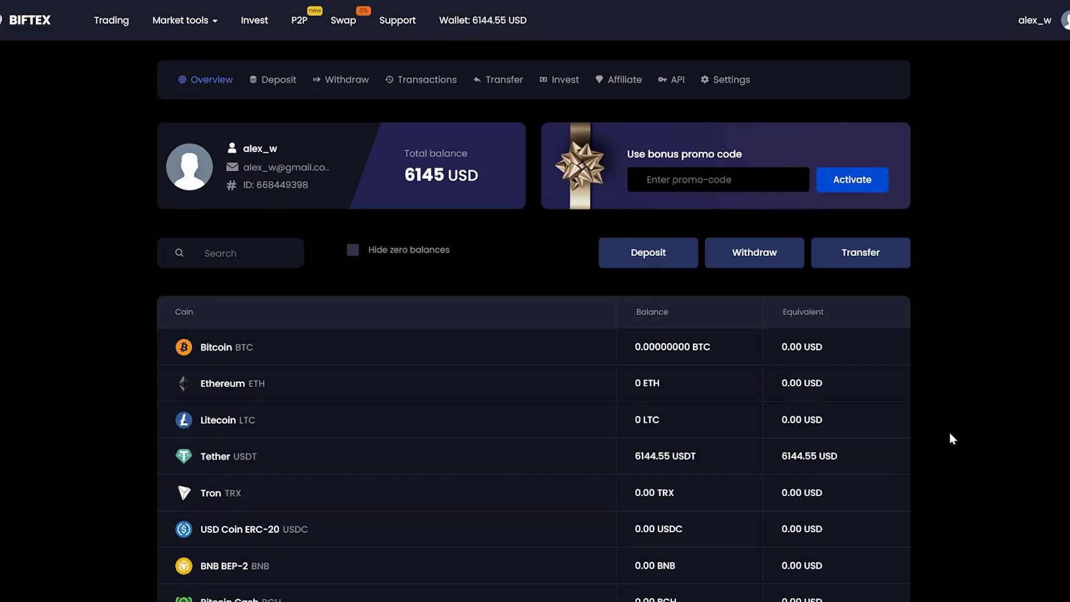
mouse_move(795, 460)
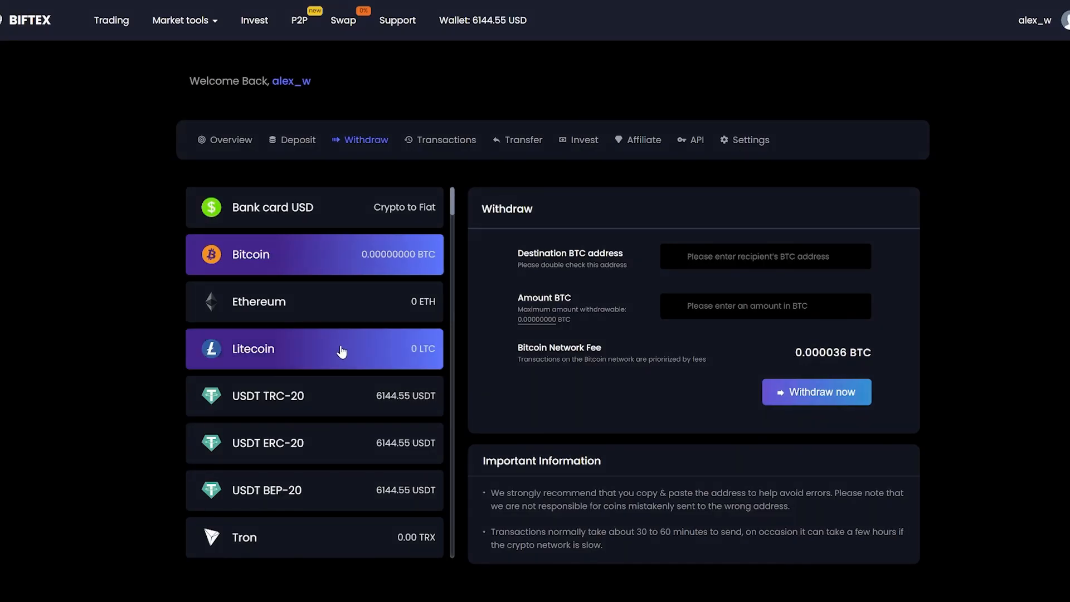
- Submit a 6143 USDT TRC-20 withdrawal to the Binance address and dismiss the notice
click(313, 395)
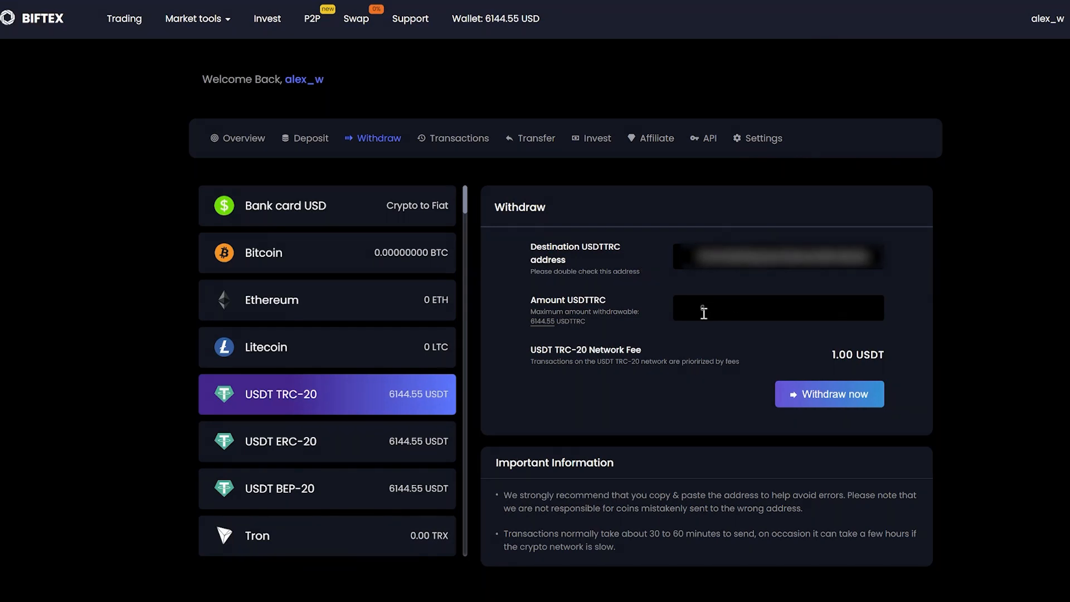
text(6144)
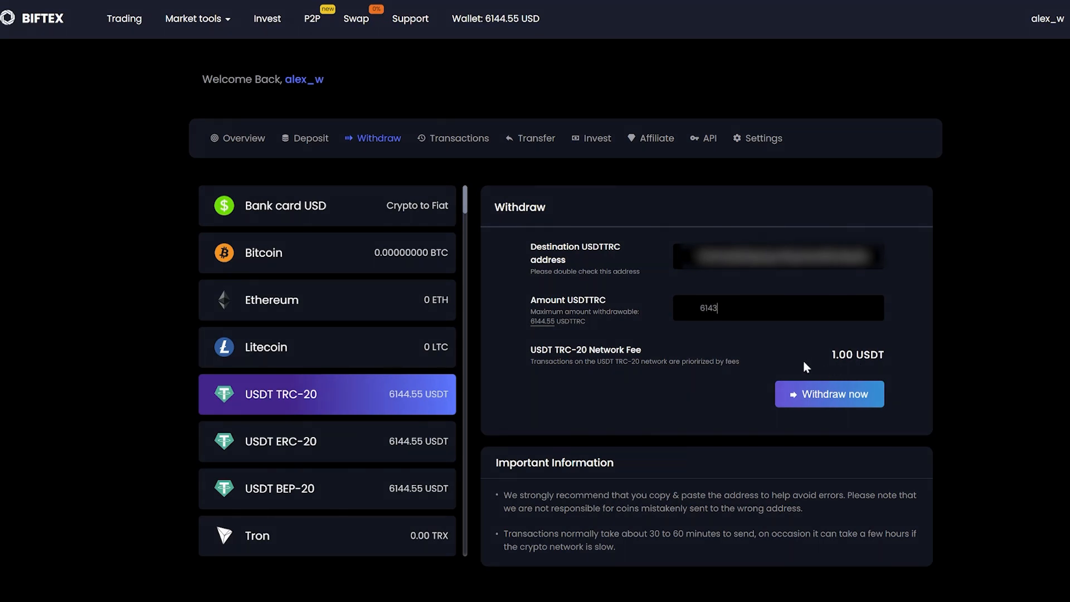
mouse_move(727, 360)
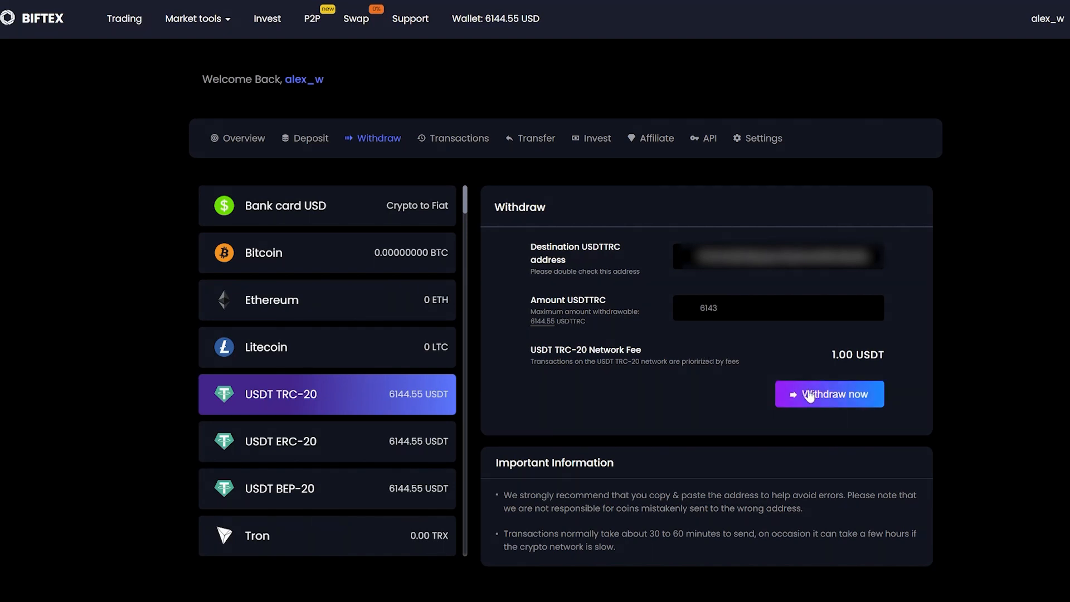
click(828, 393)
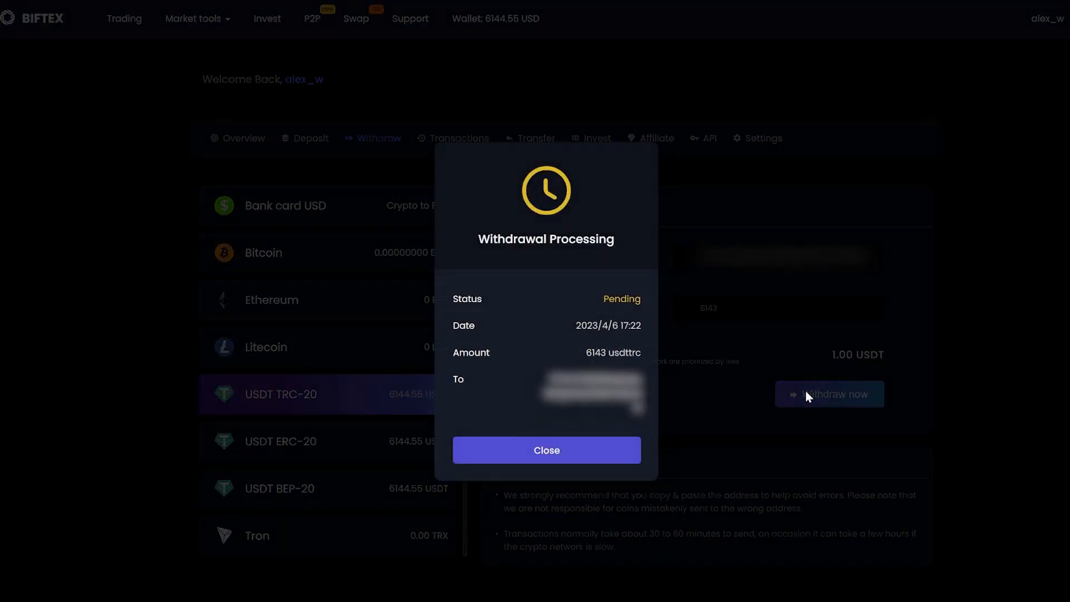
mouse_move(532, 471)
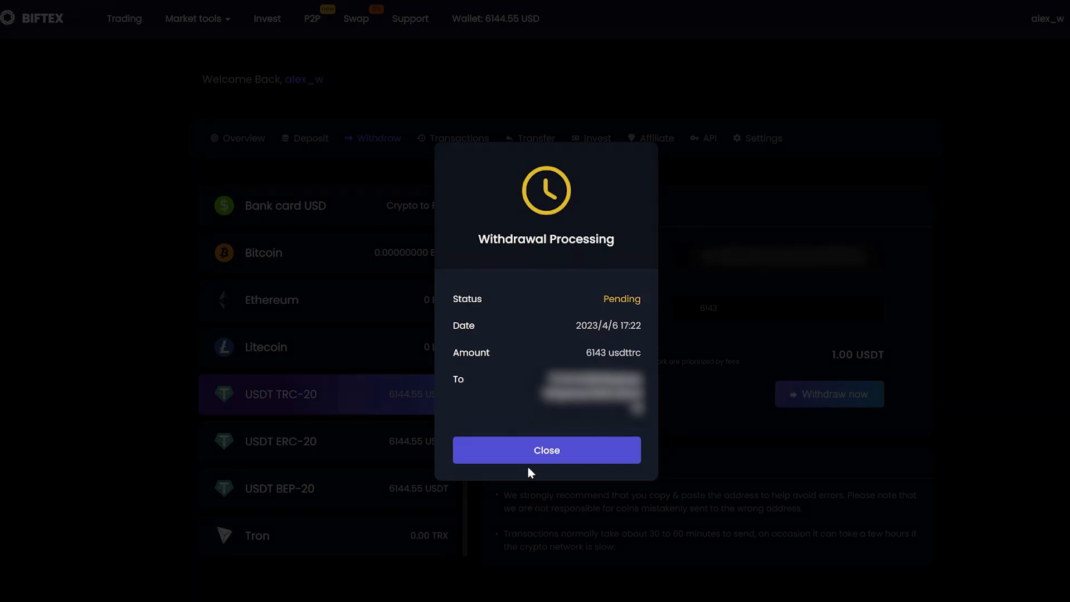
click(546, 449)
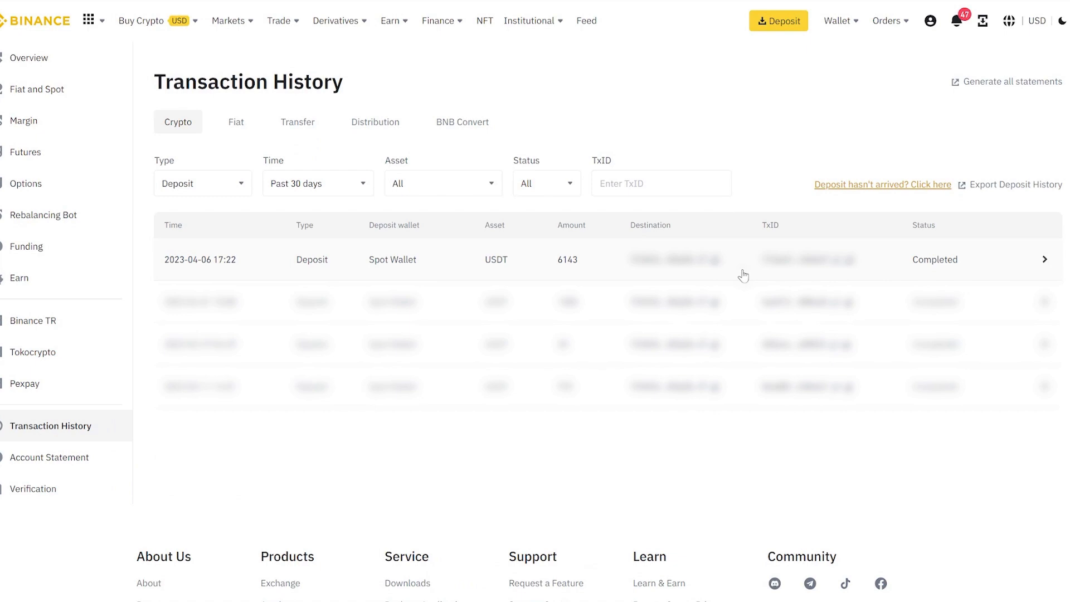
mouse_move(995, 274)
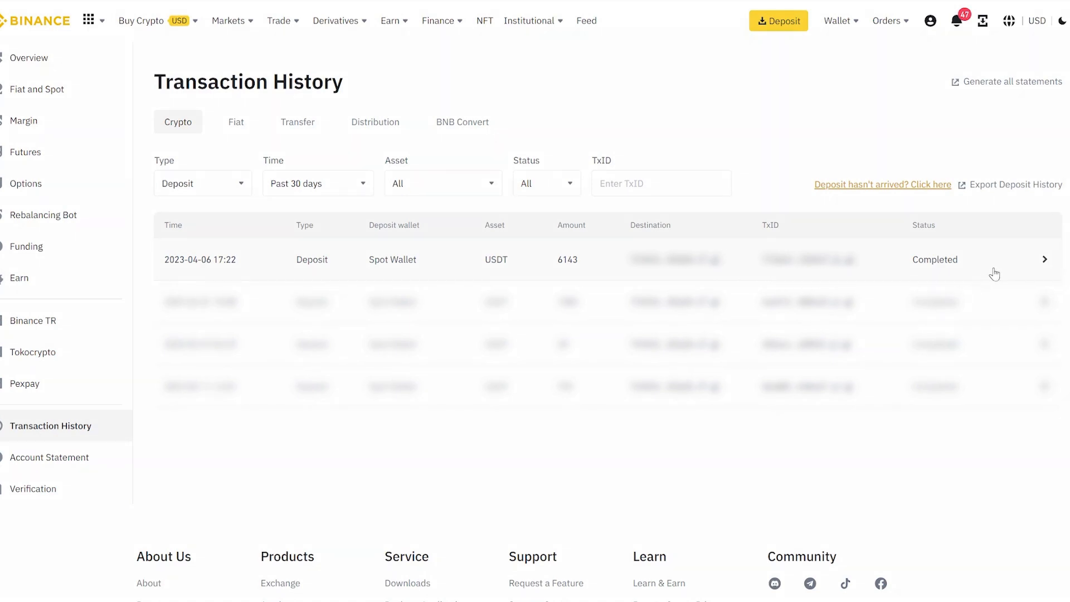
mouse_move(927, 275)
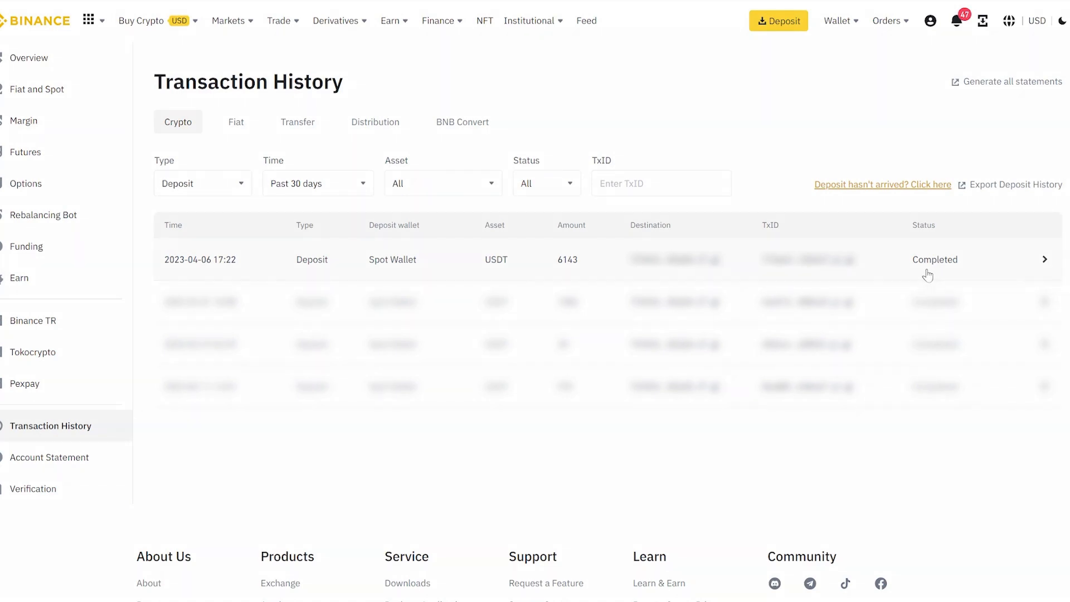